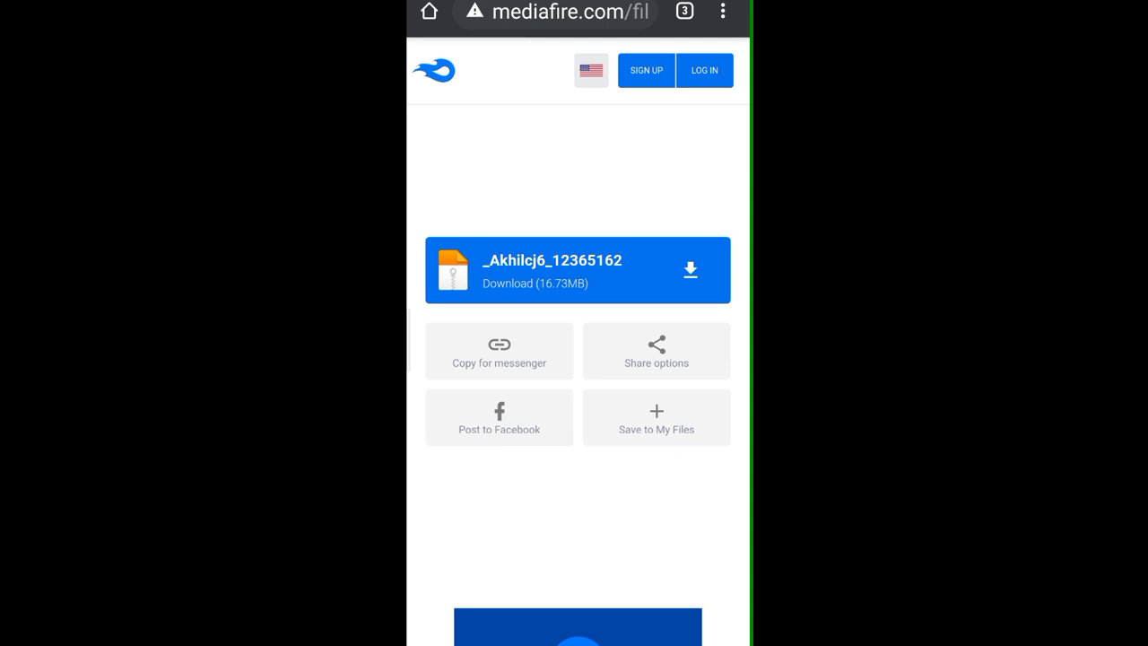
# Step: Download the Akhilcj6 APK (16.73MB) from MediaFire and confirm installing it
pyautogui.click(577, 269)
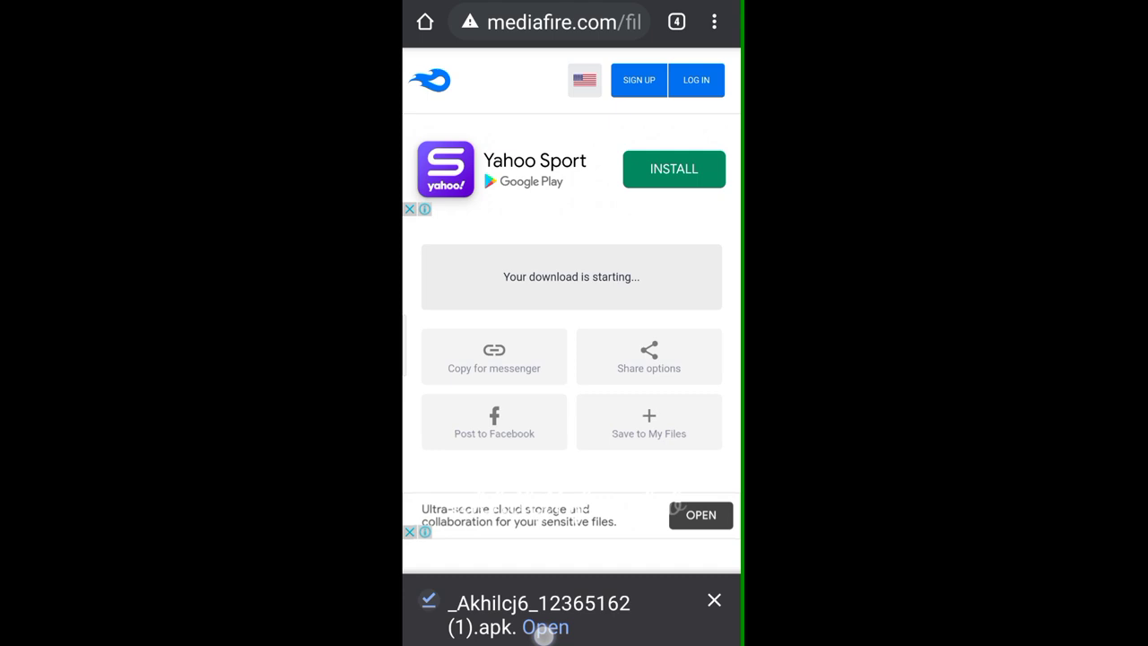
pyautogui.click(546, 627)
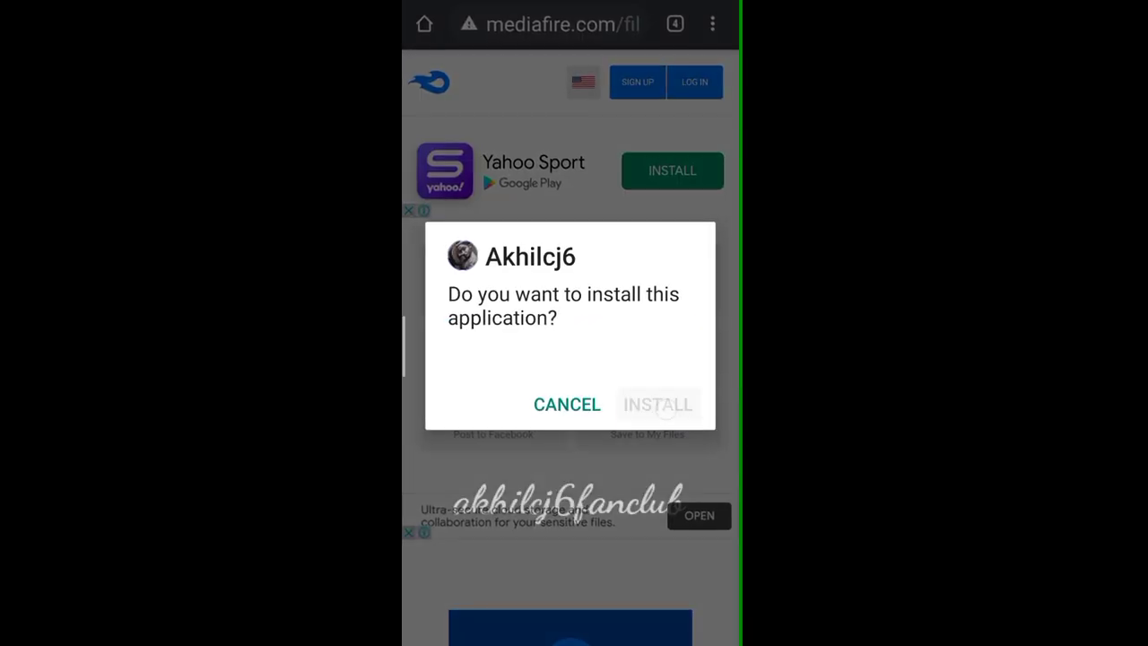
pyautogui.click(656, 403)
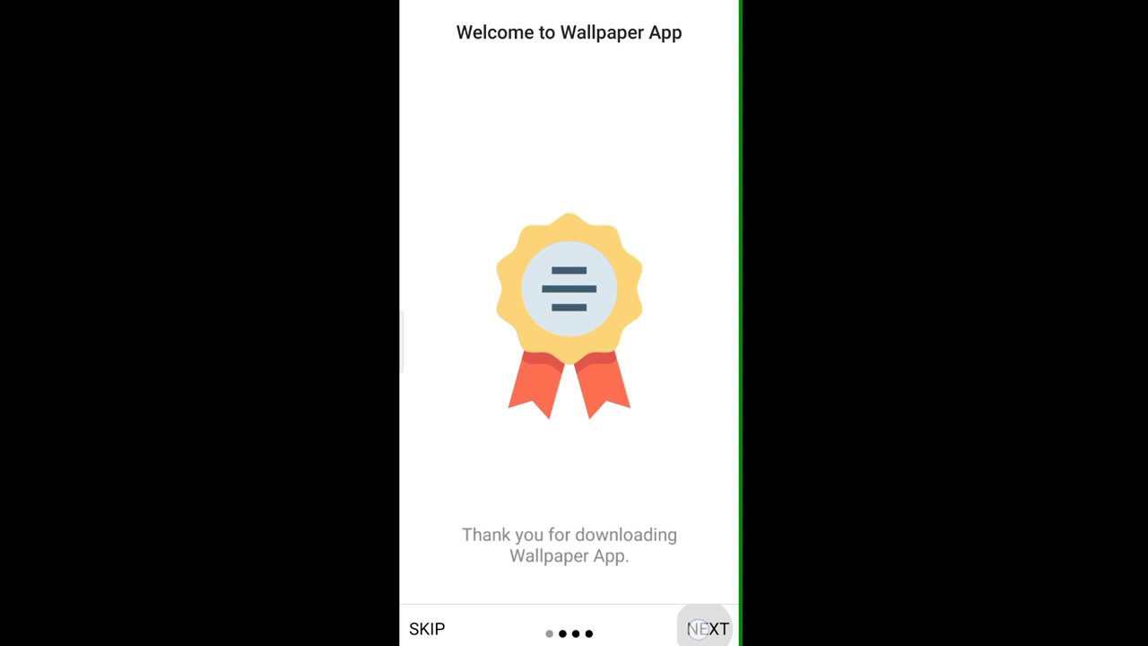
# Step: Finish the welcome pages and allow the app access to media files
pyautogui.click(705, 628)
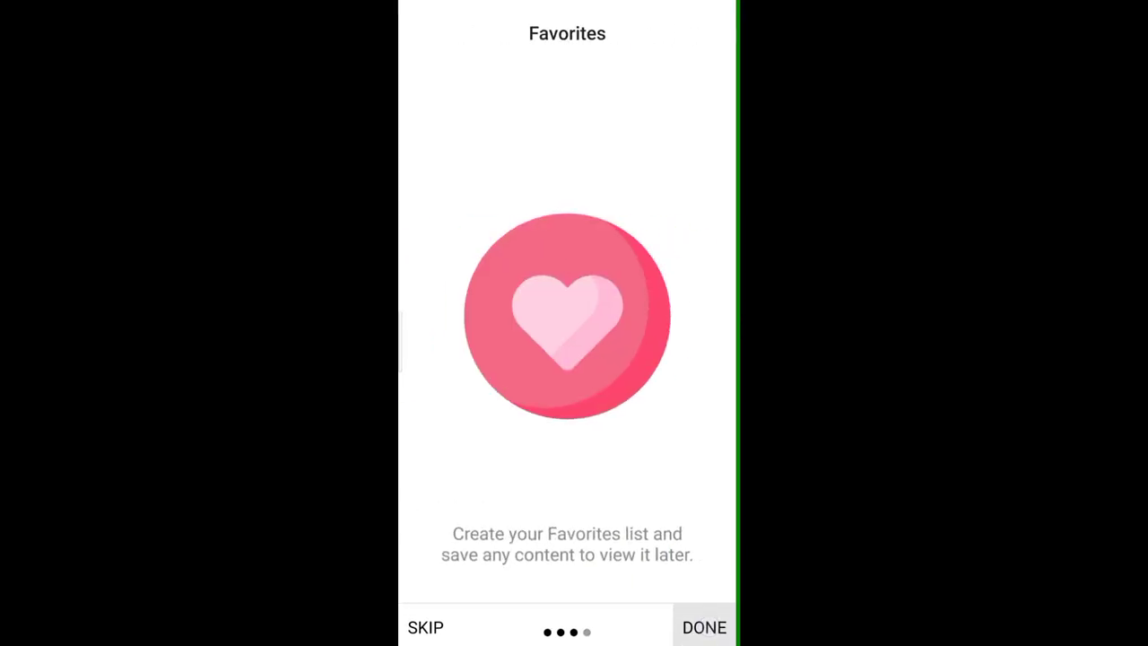
pyautogui.click(703, 628)
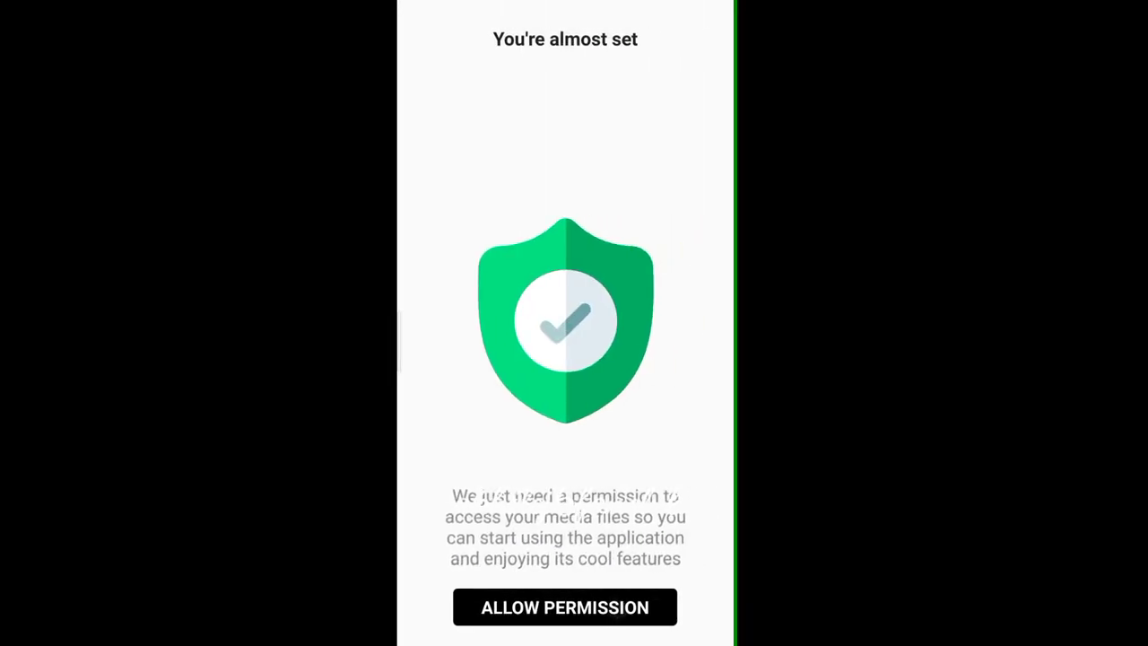
pyautogui.click(563, 607)
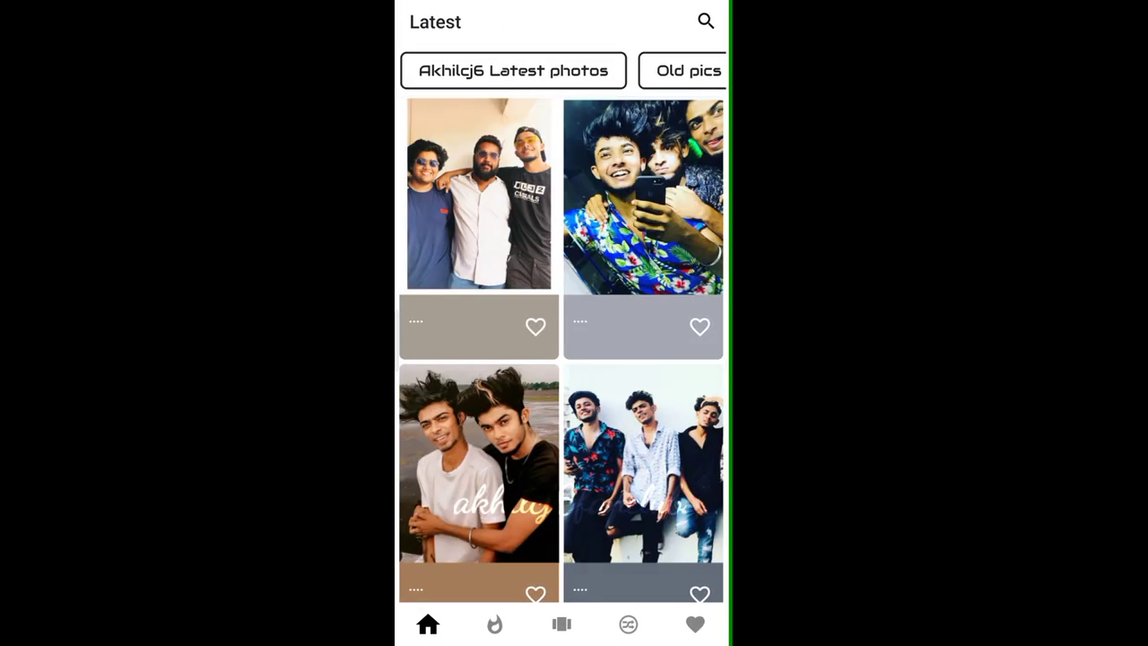
# Step: Browse the Akhilcj6 Latest photos grid and open one photo's details page
pyautogui.click(511, 70)
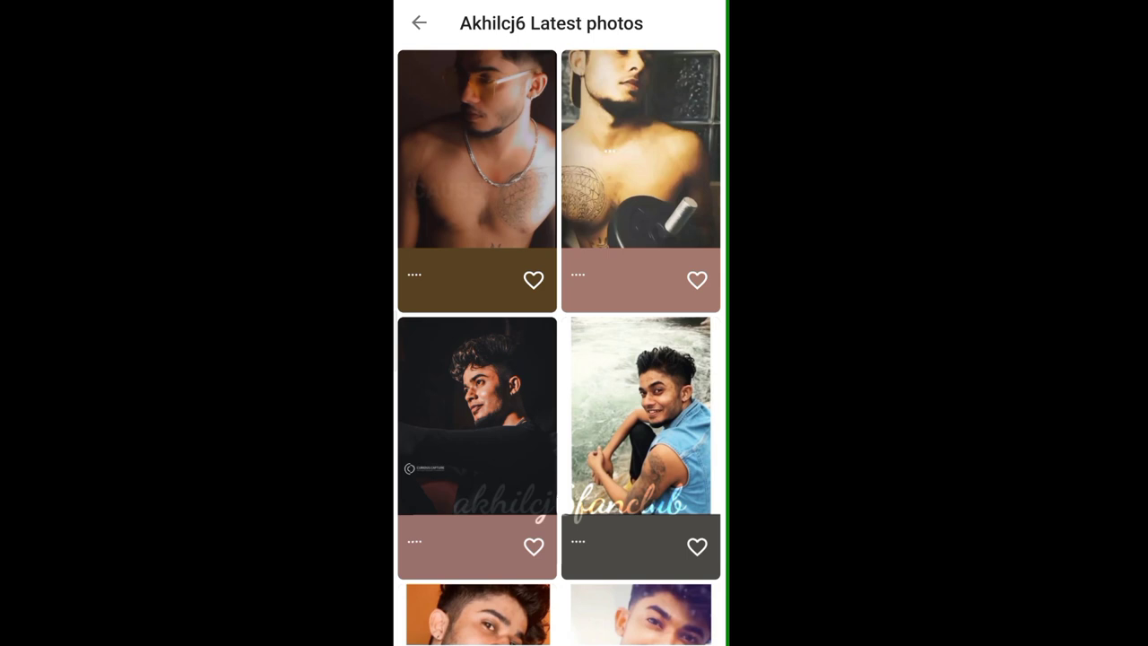
pyautogui.scroll(-3)
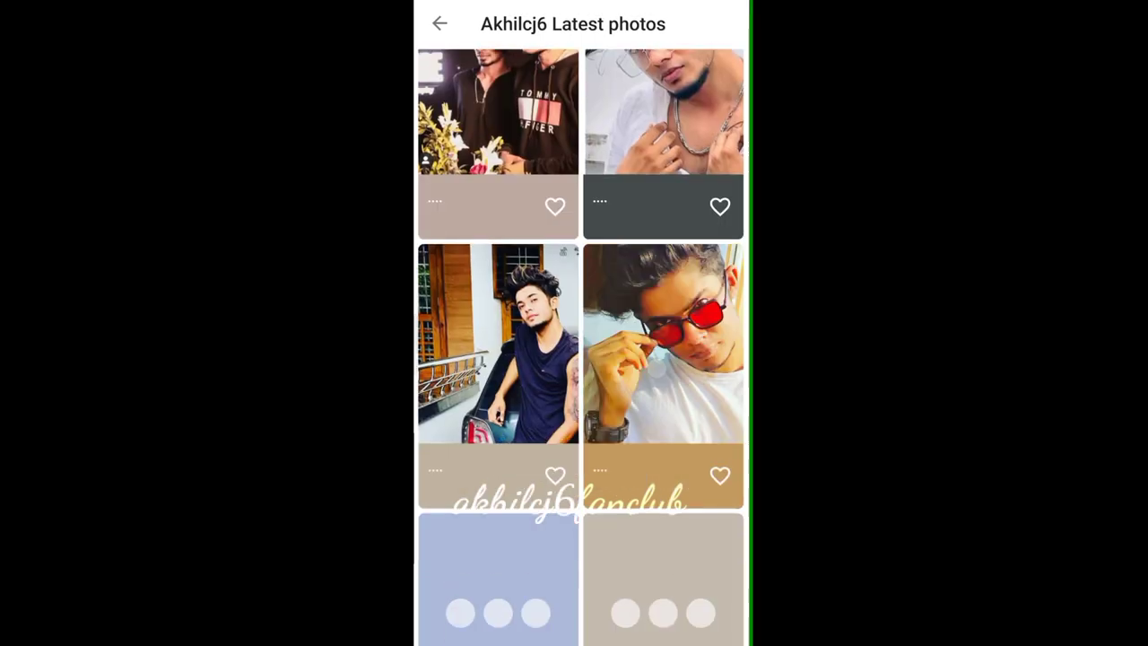
pyautogui.scroll(-3)
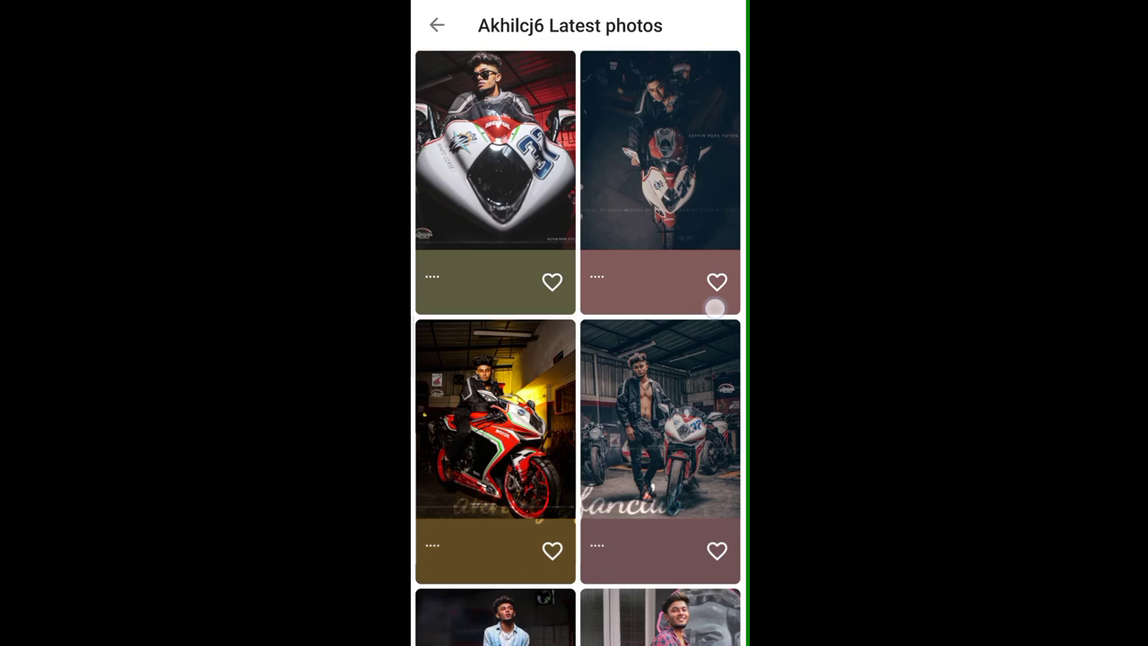
pyautogui.scroll(-3)
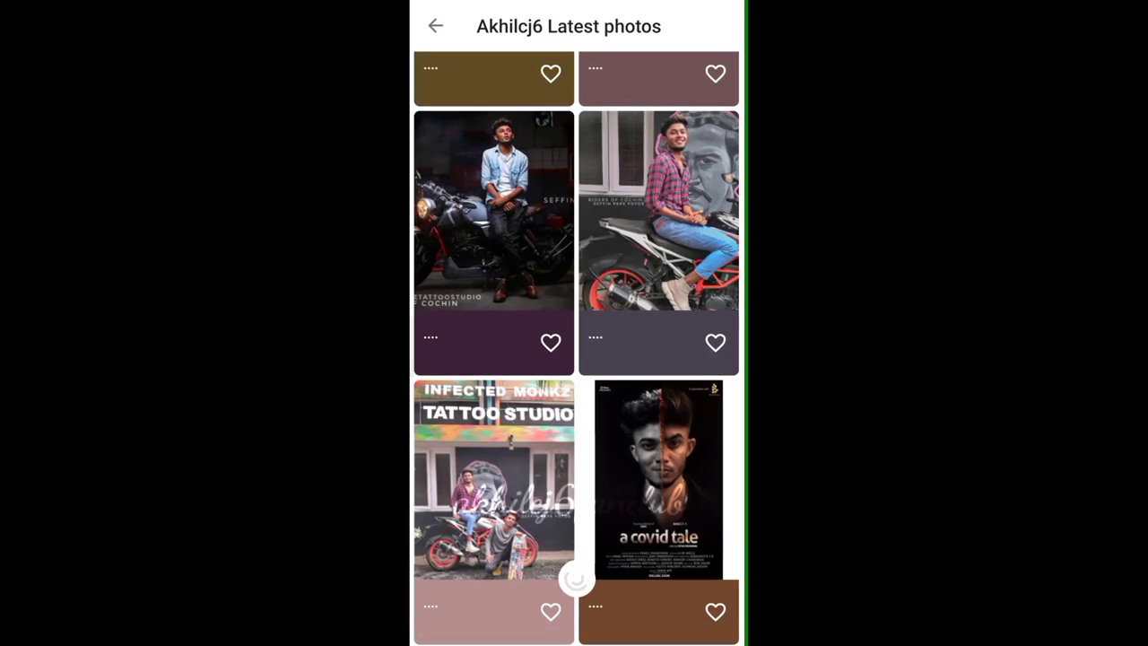
pyautogui.click(658, 475)
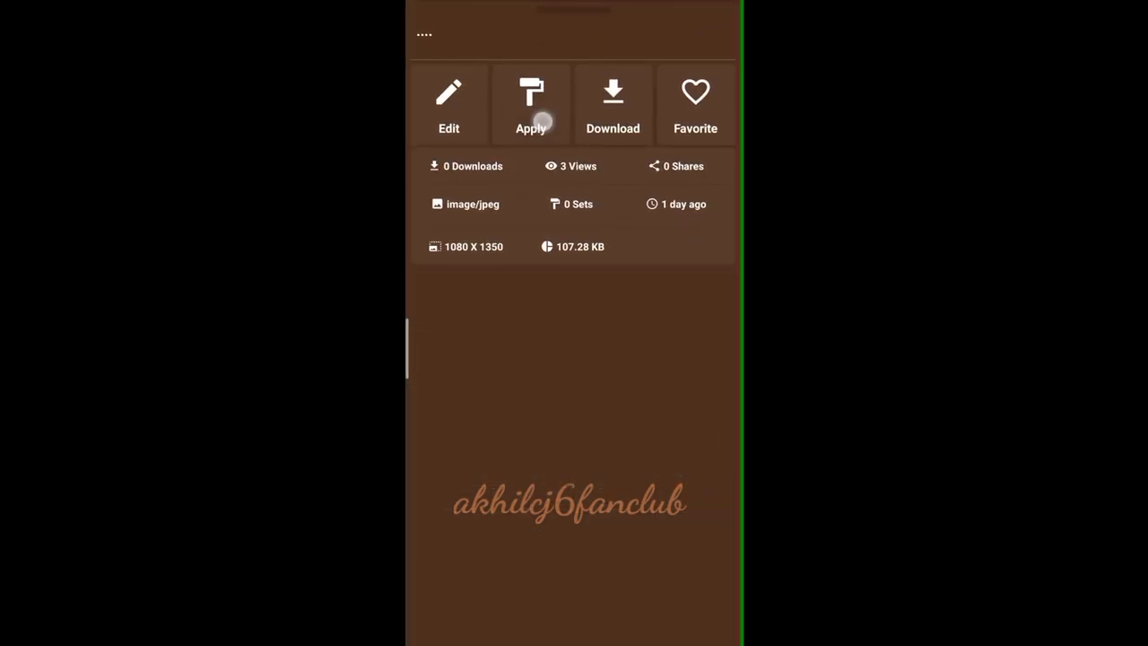
# Step: View the Set As Home Screen / Lock Screen / Home & Lock choices, then dismiss them
pyautogui.click(529, 103)
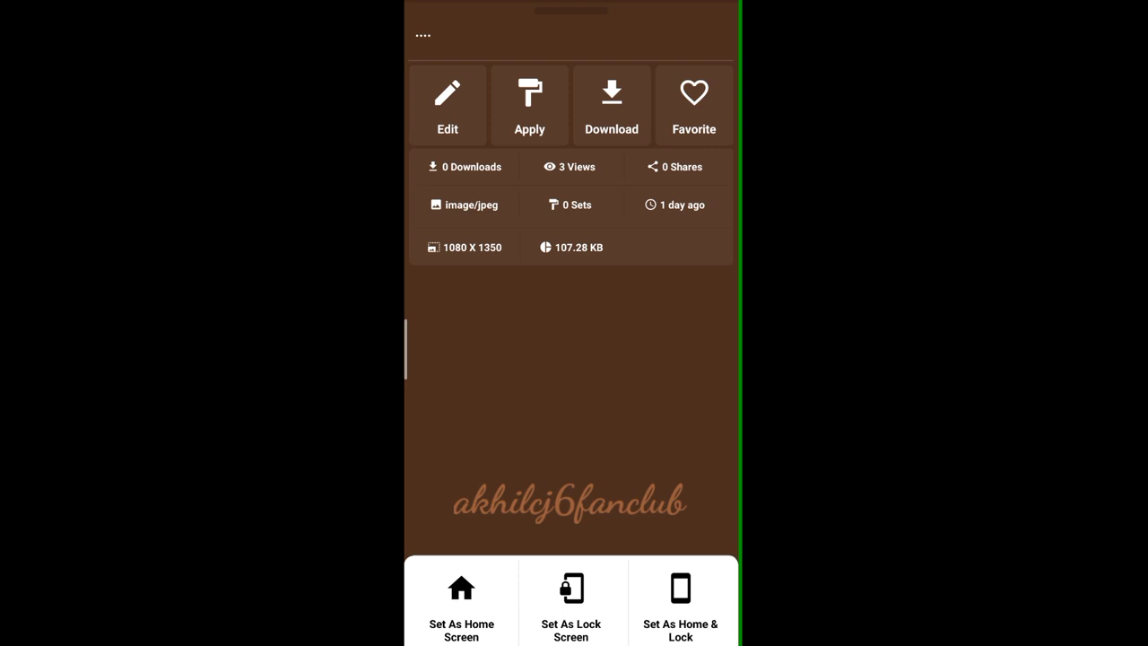
pyautogui.click(528, 104)
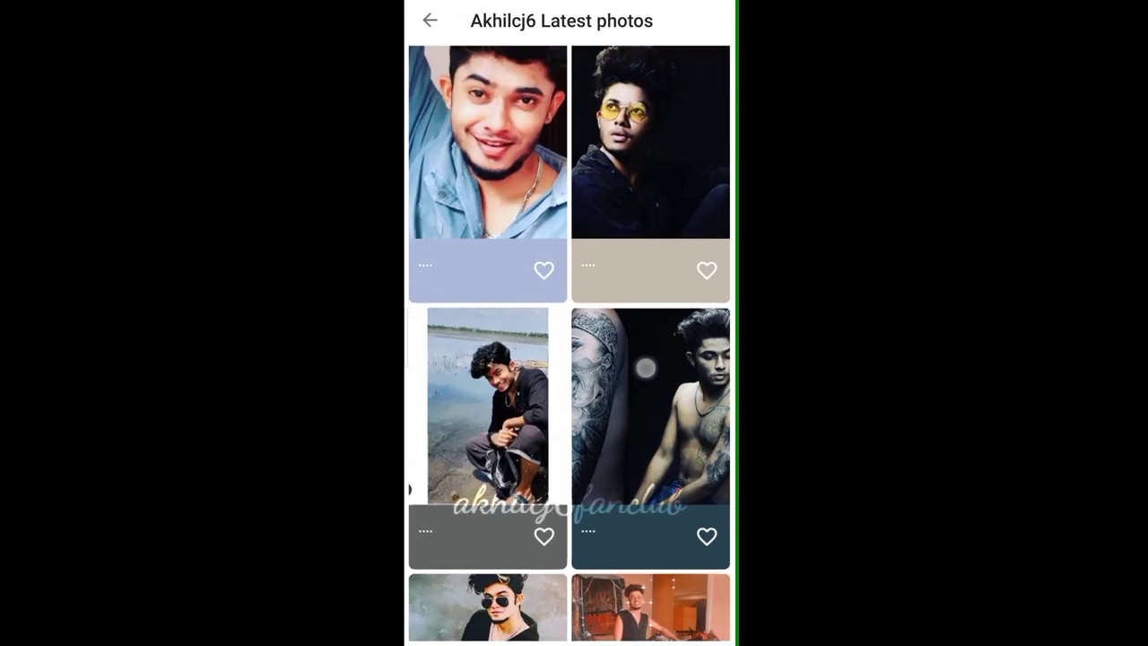
# Step: Return from another photo's details and scroll further down the Akhilcj6 Latest photos grid
pyautogui.scroll(-3)
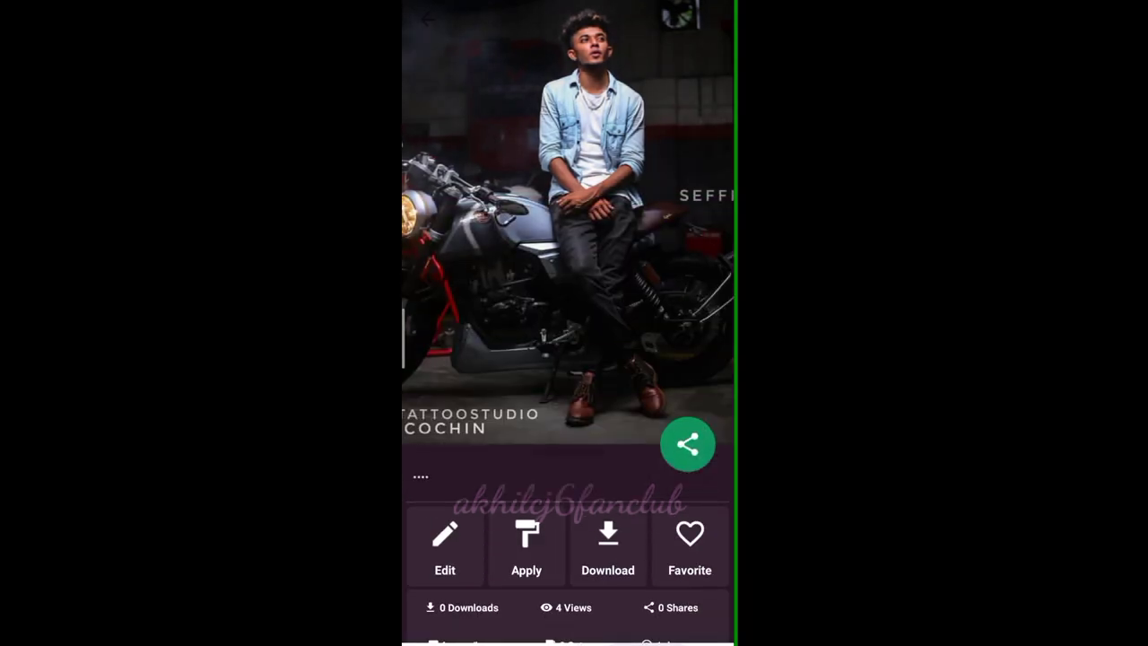
pyautogui.click(427, 19)
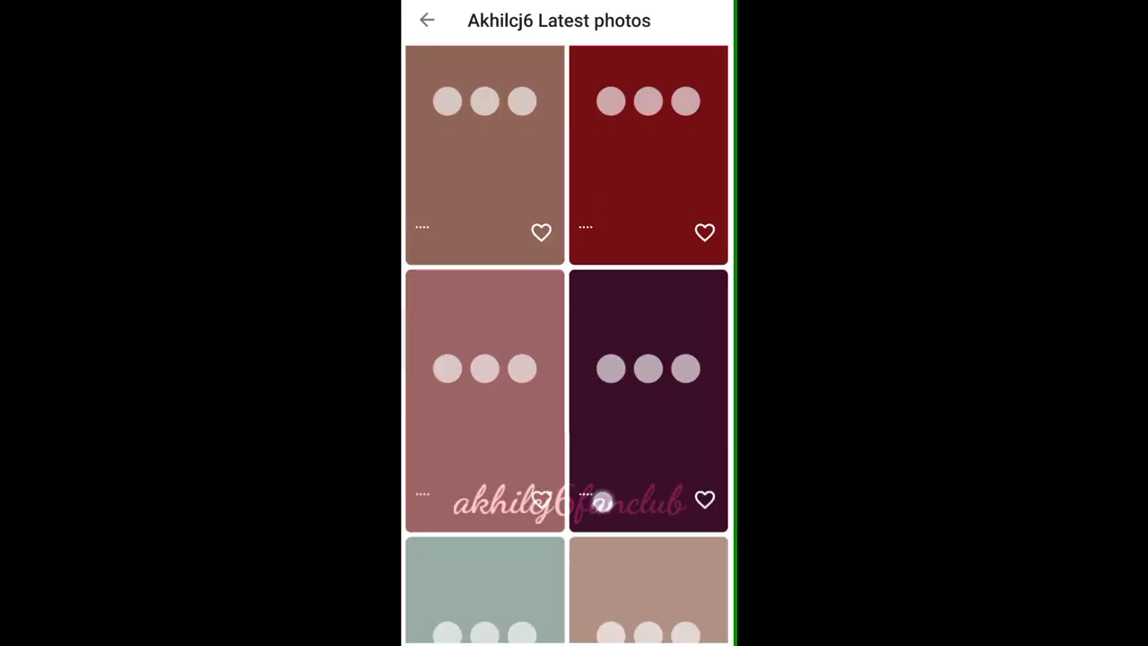
pyautogui.scroll(-3)
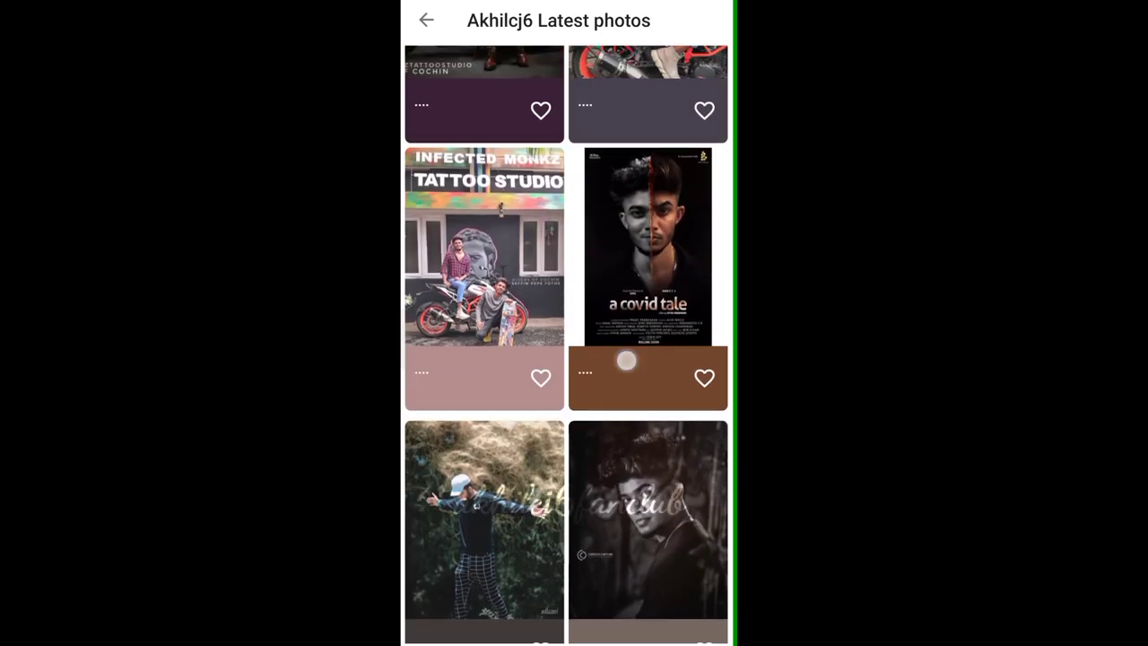
pyautogui.scroll(-3)
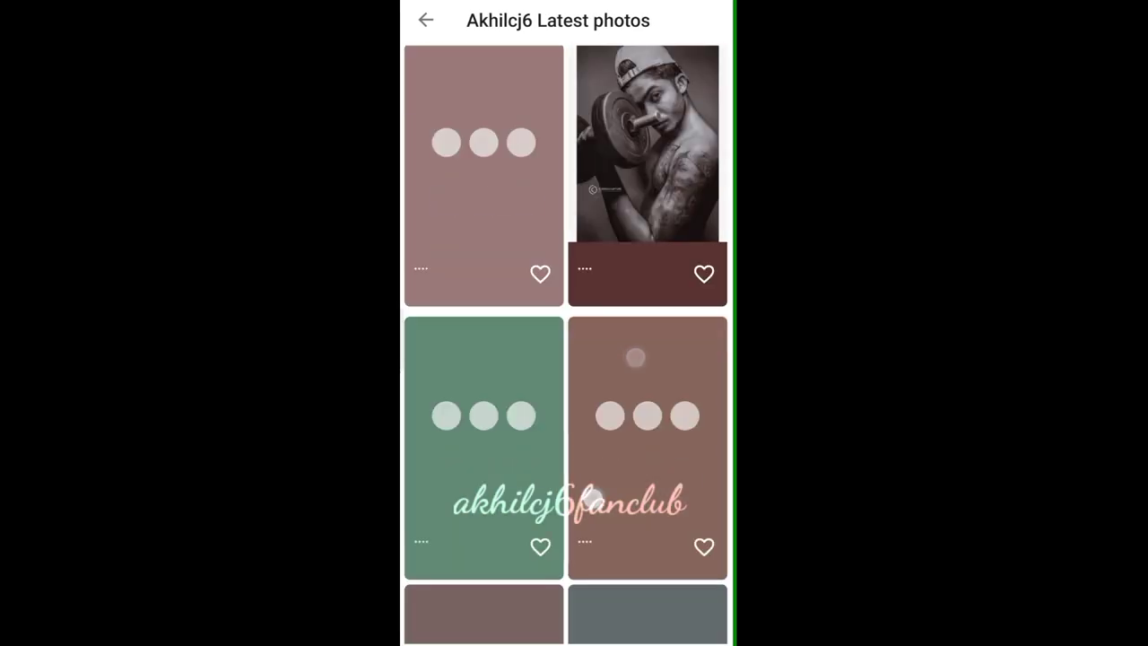
pyautogui.scroll(-3)
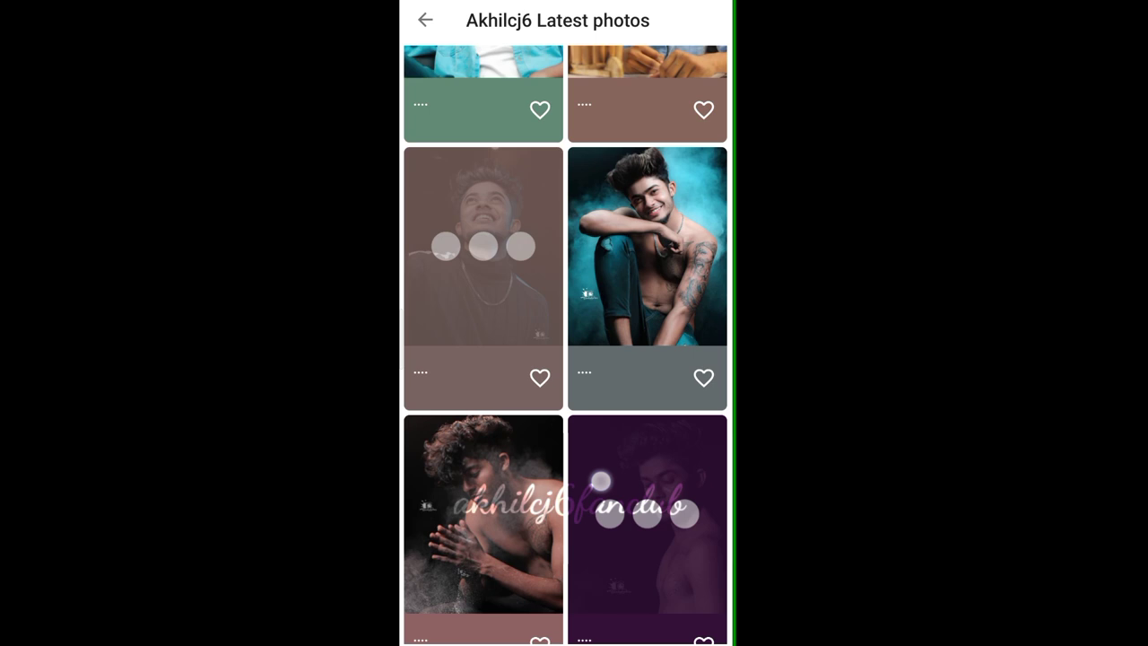
pyautogui.scroll(-3)
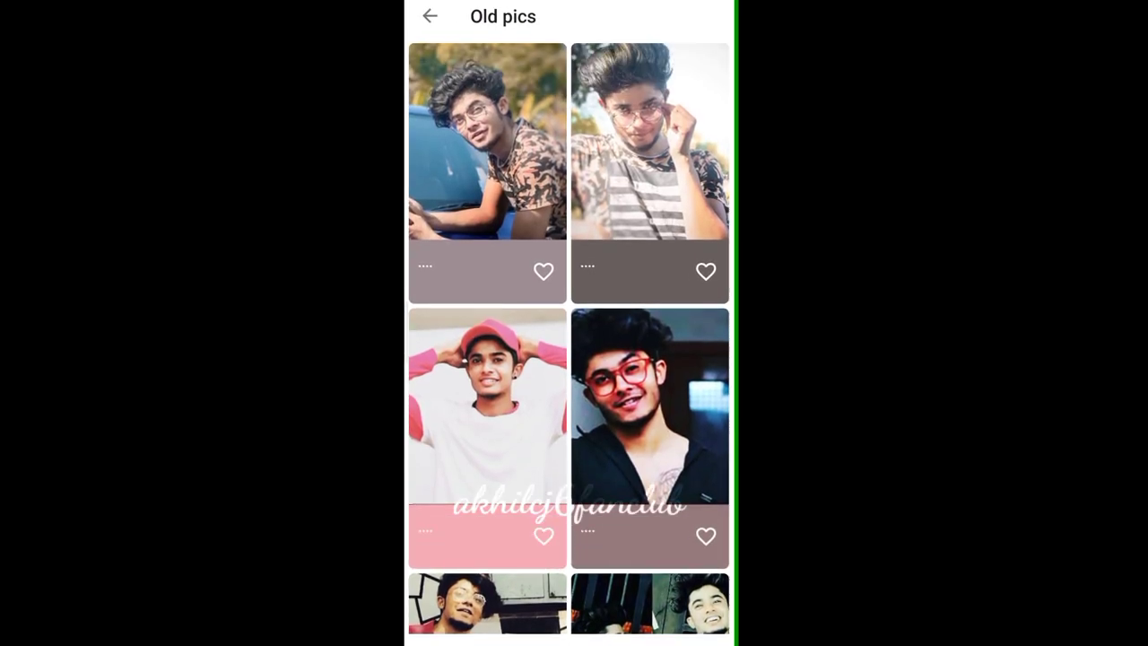
# Step: Browse Old pics and the With lithin,steeve,etc. album, then show the With family album
pyautogui.scroll(-3)
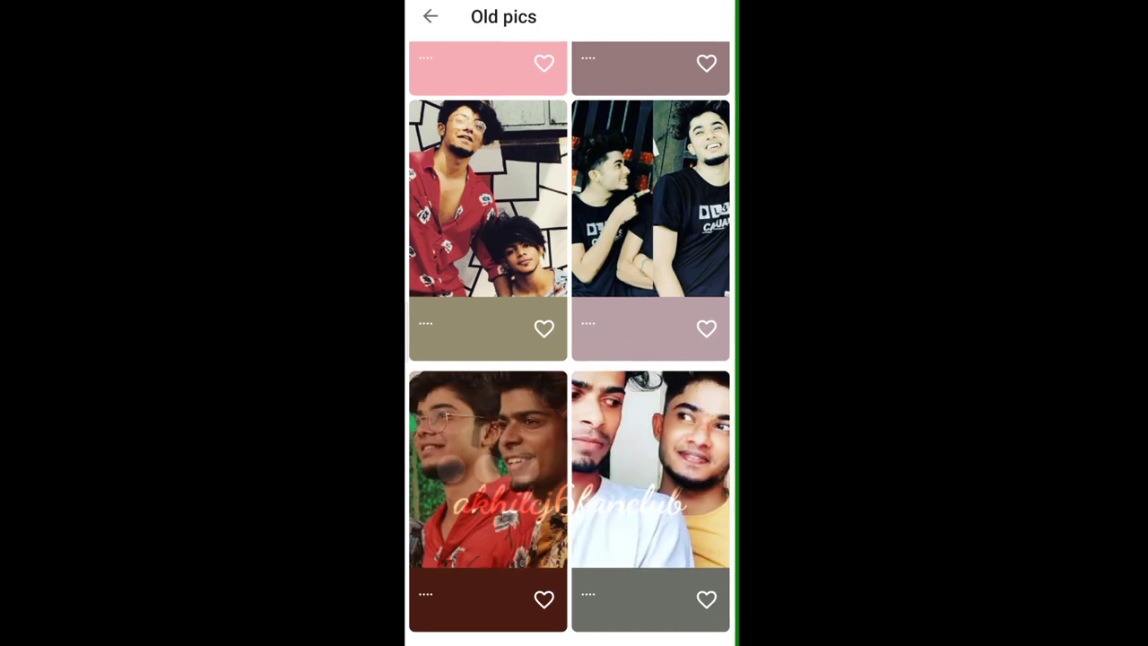
pyautogui.click(430, 16)
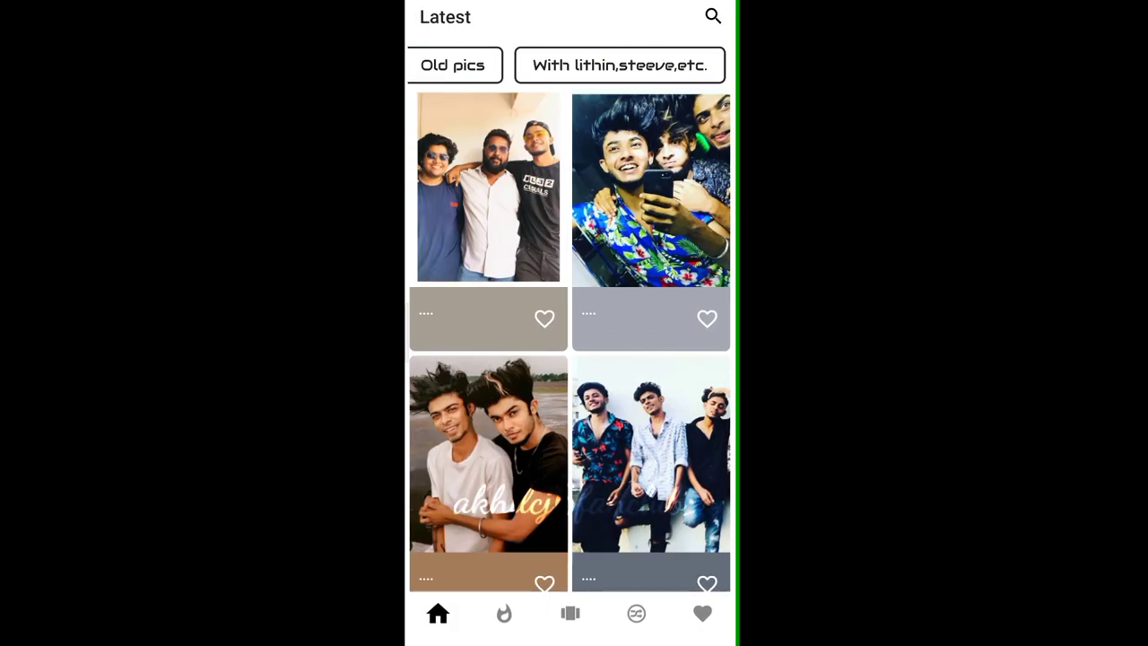
pyautogui.click(617, 65)
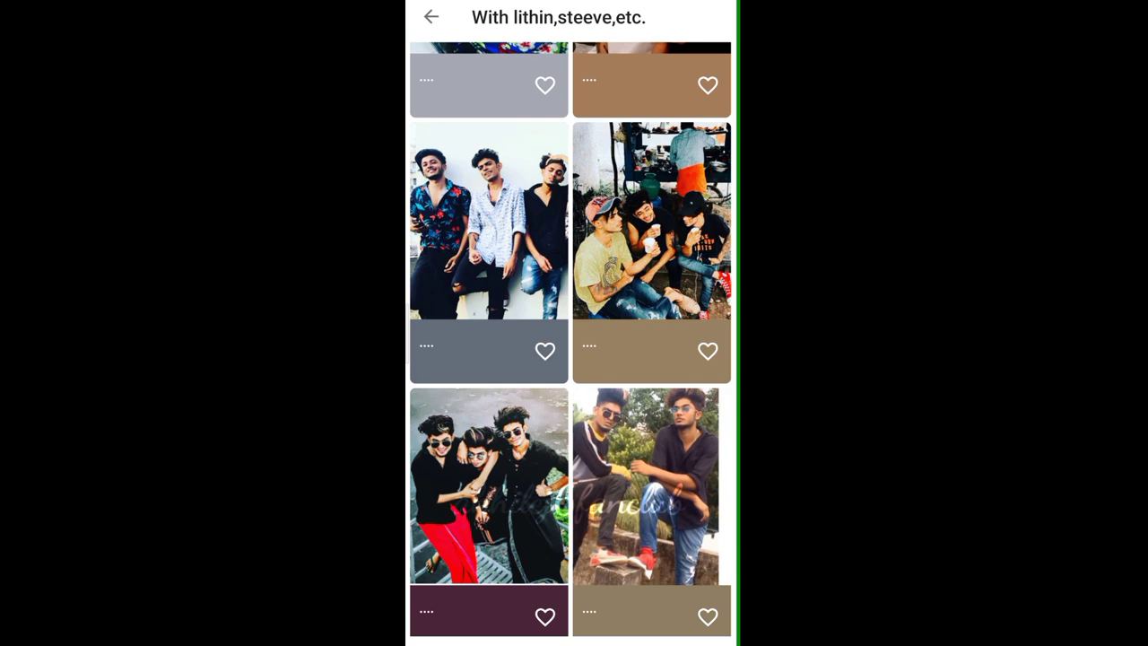
pyautogui.scroll(-3)
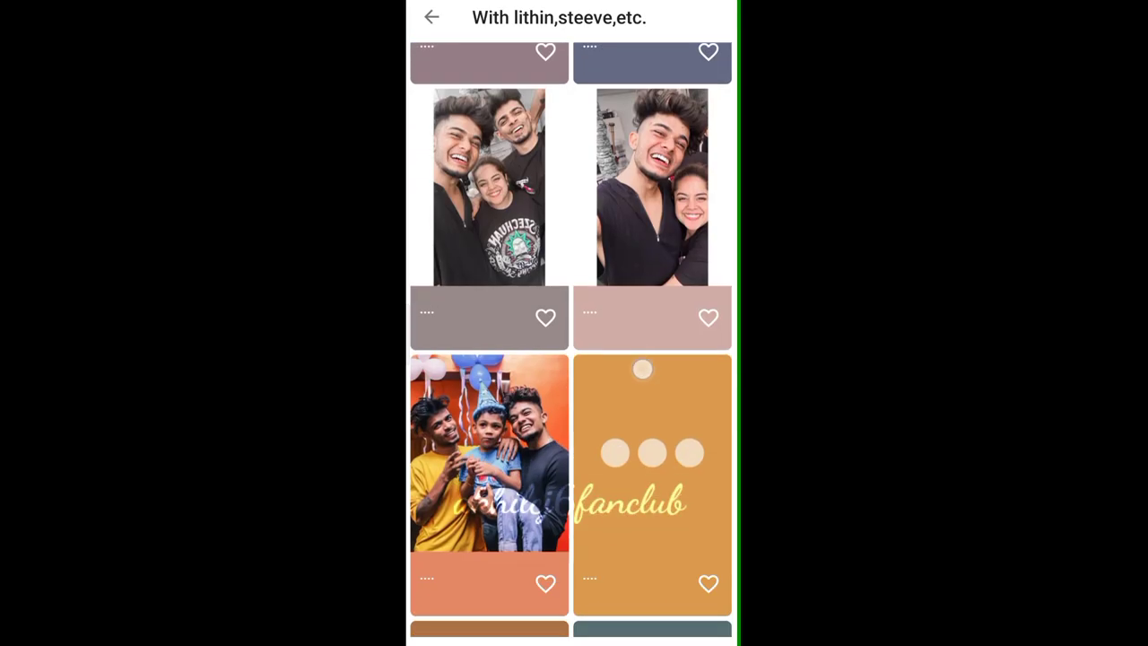
pyautogui.scroll(-3)
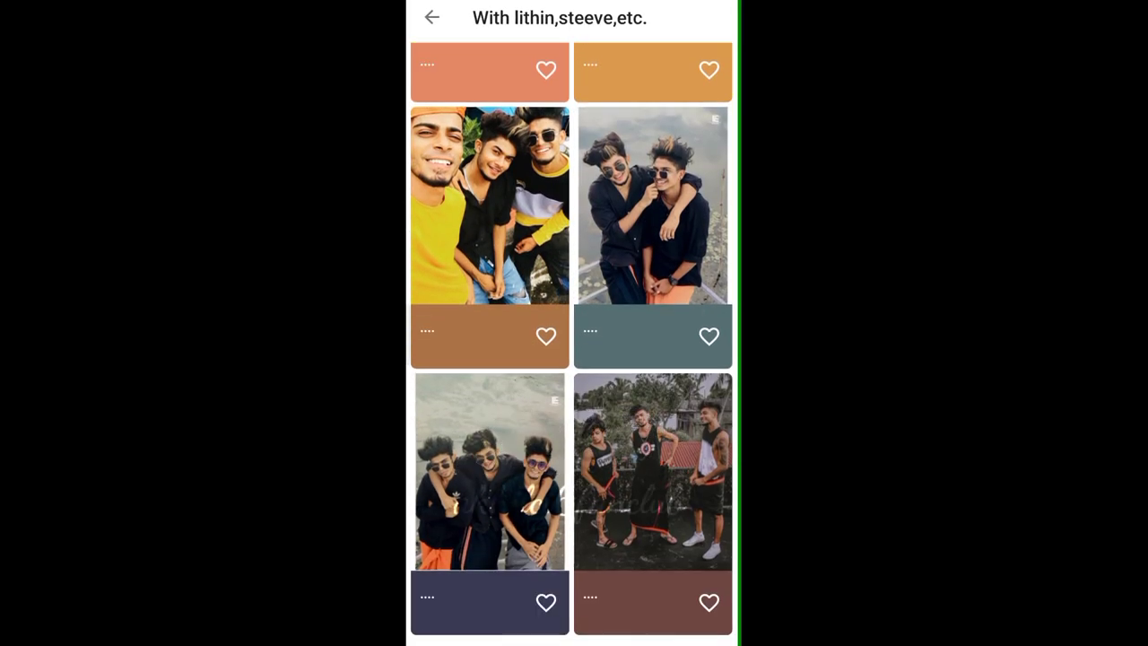
pyautogui.click(430, 18)
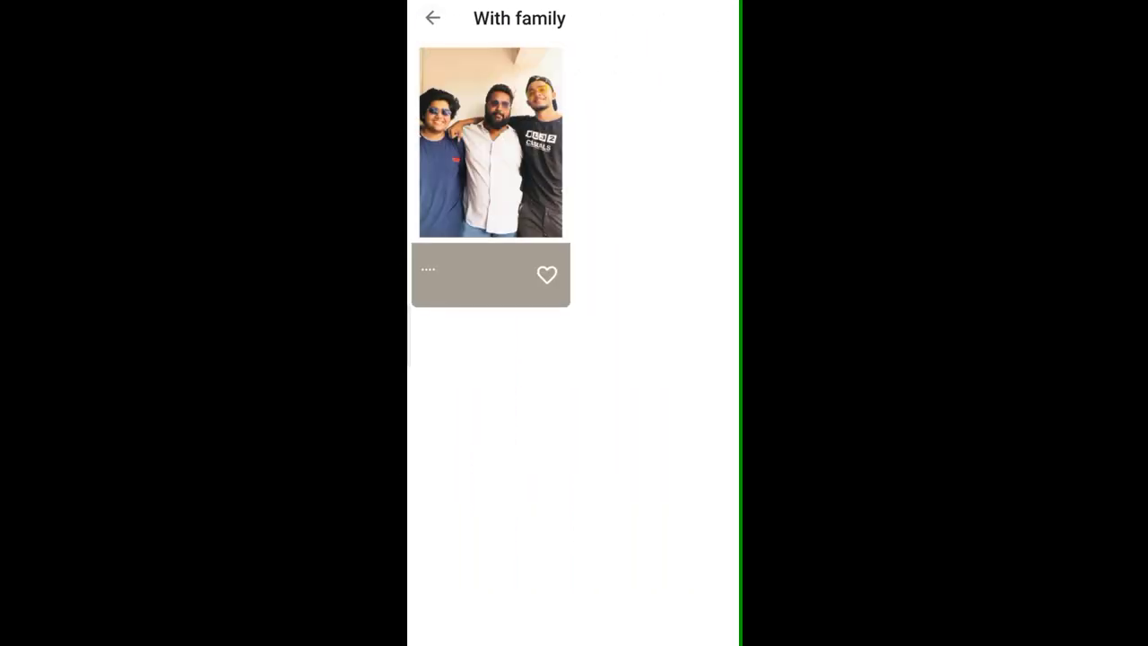
# Step: Add the With family photo of three men to favorites from its details page
pyautogui.click(433, 18)
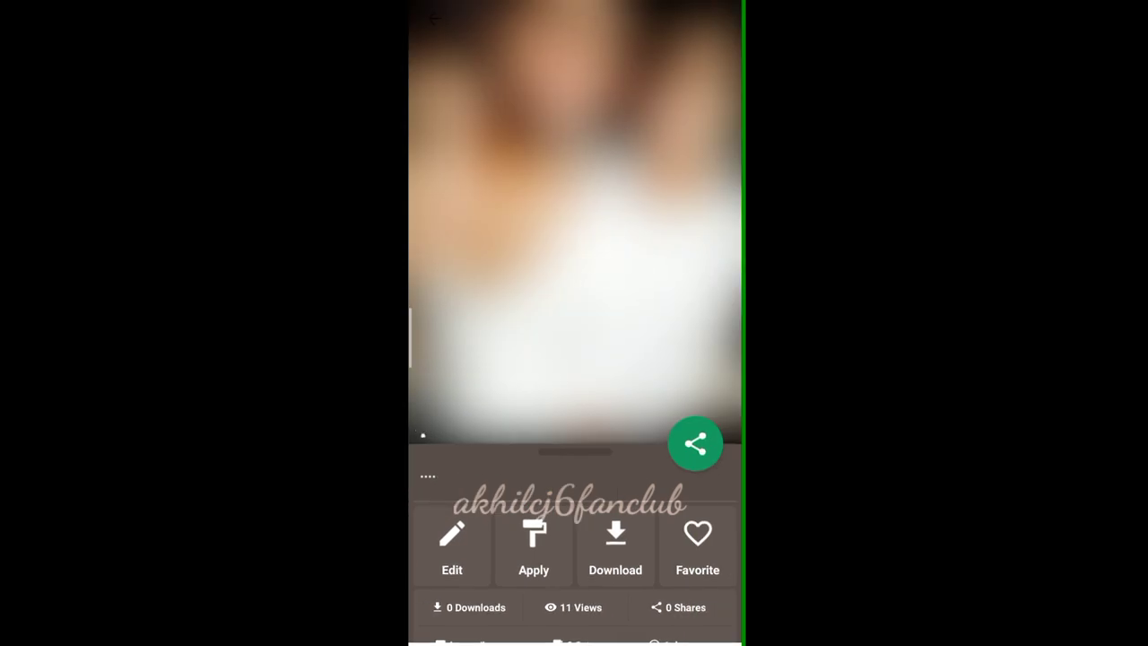
pyautogui.click(434, 22)
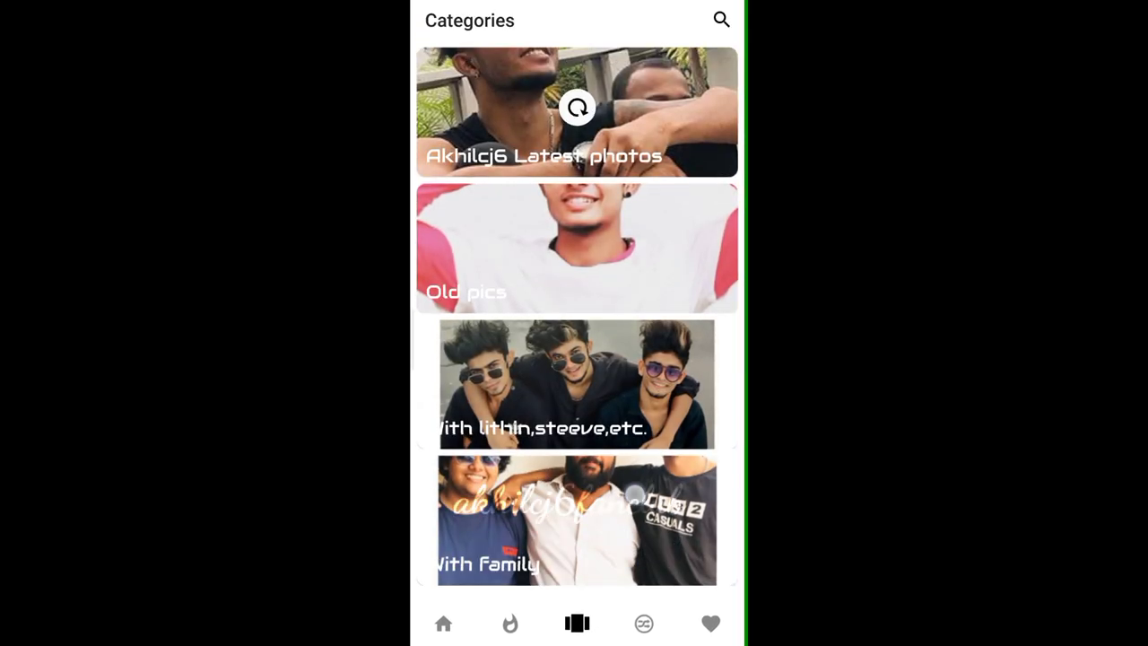
# Step: Visit the Random and Latest feeds, then show Favorites listing the one saved family photo
pyautogui.click(644, 624)
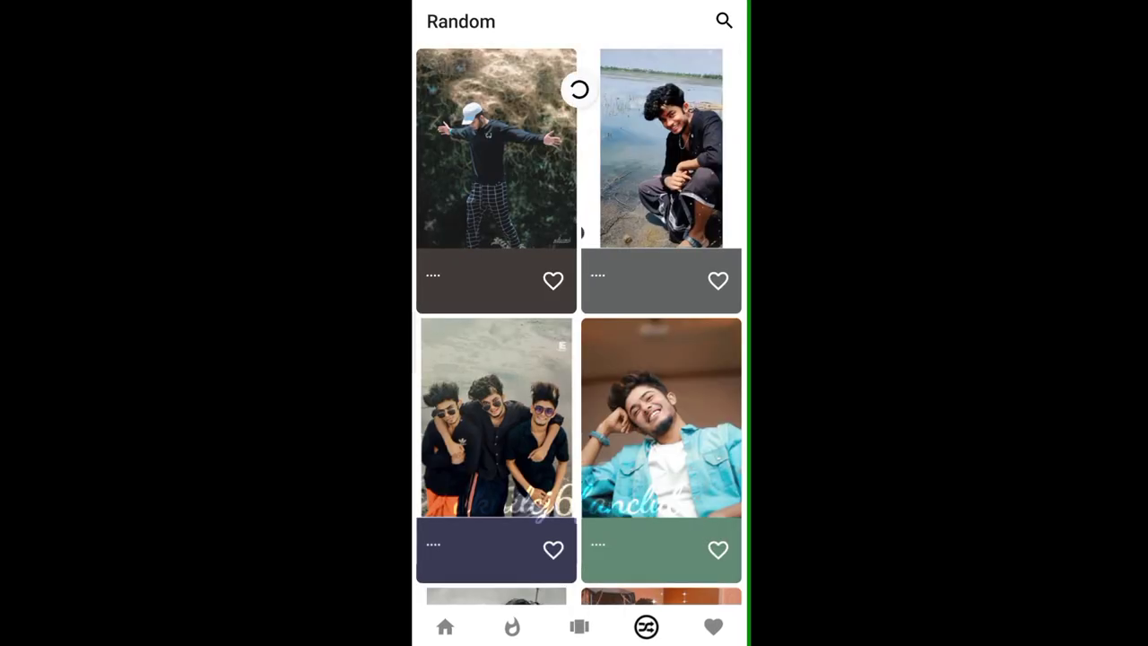
pyautogui.click(714, 627)
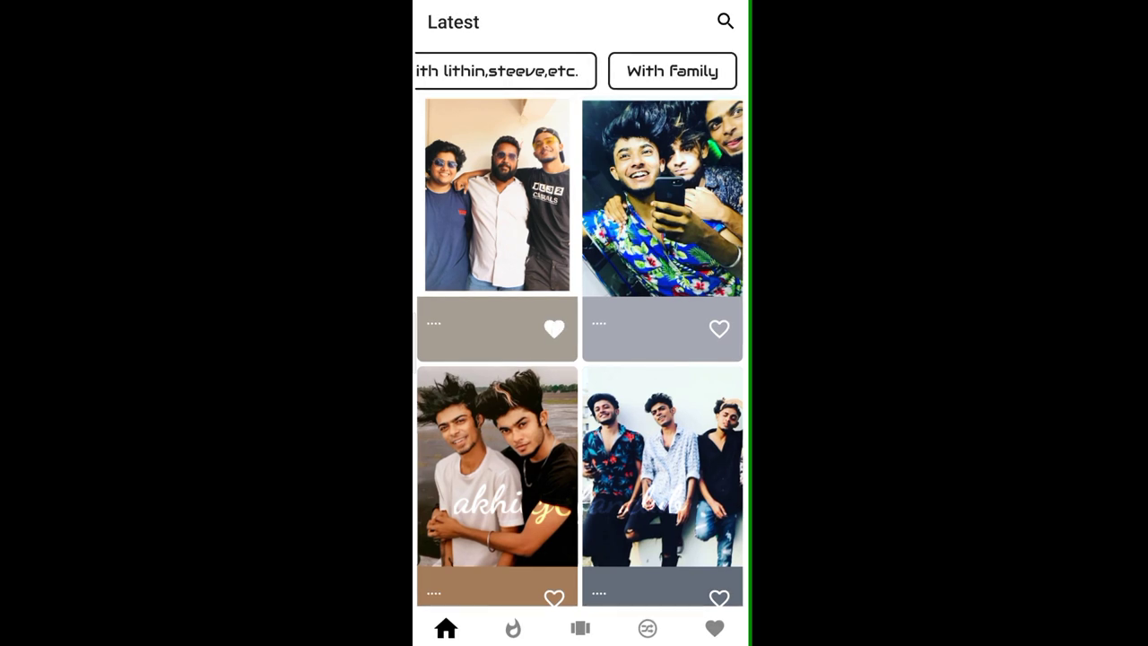
pyautogui.click(713, 628)
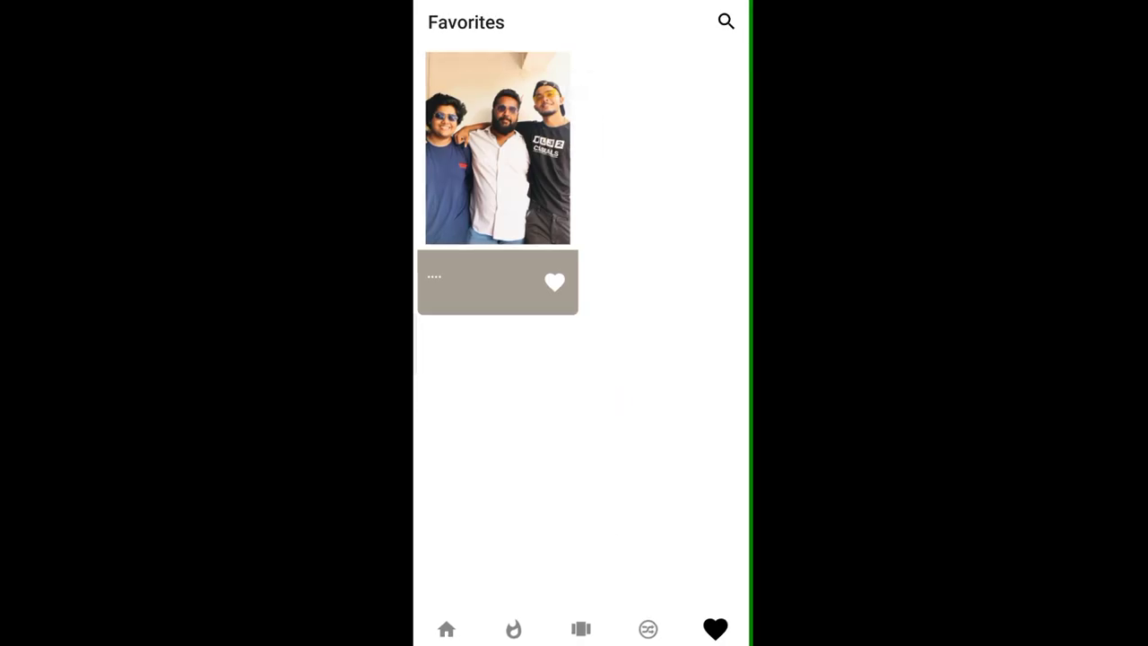